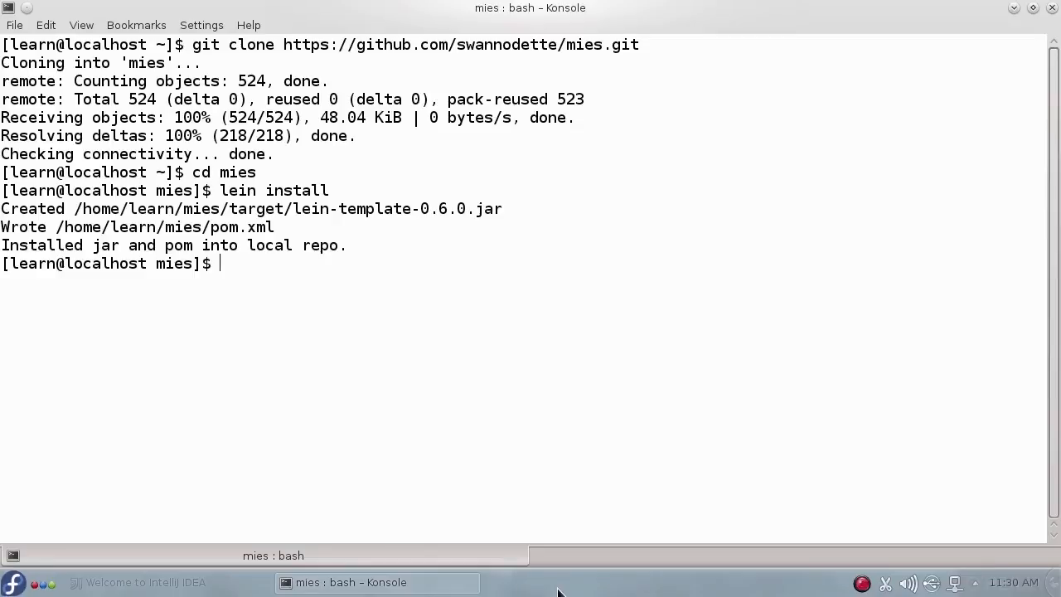
In ~/programs, run lein new mies testing to generate the testing project.
{"action": "type", "text": "cd ~/program"}
{"action": "type", "text": "lein new mies te"}
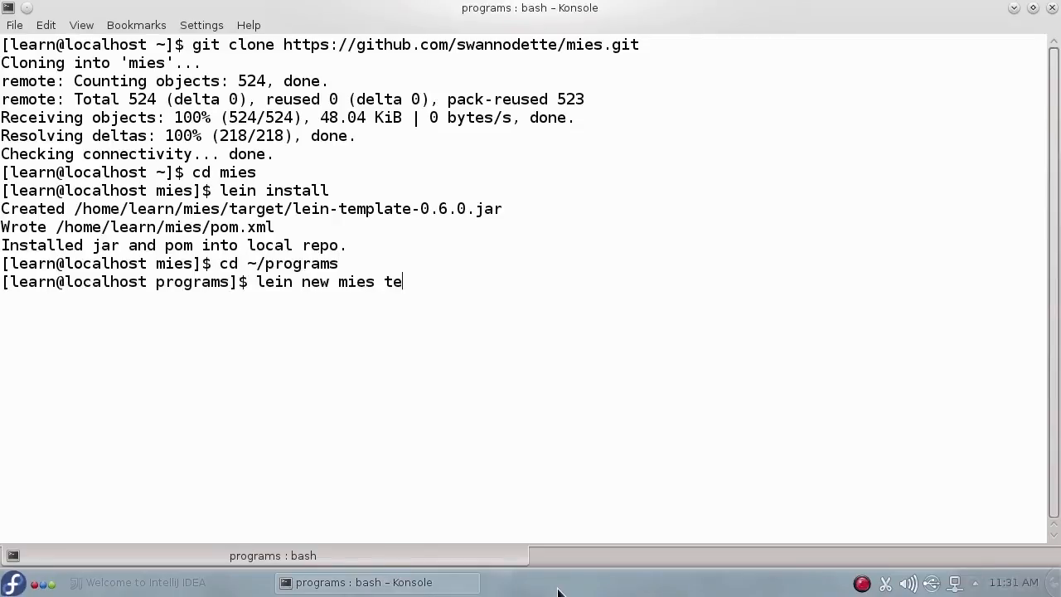
{"action": "type", "text": "sting"}
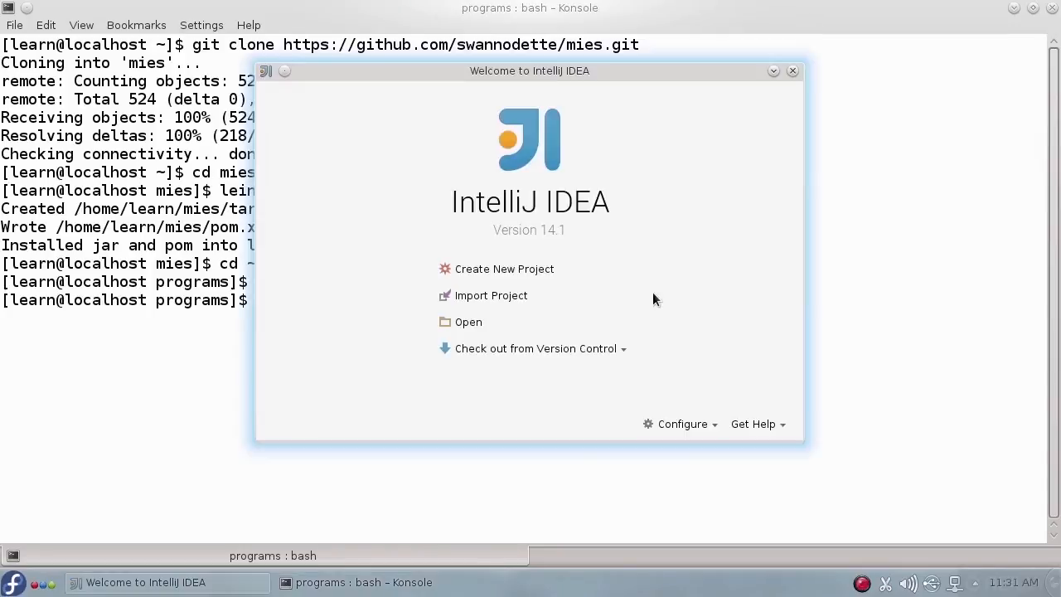
{"action": "mouse_move", "coordinate": [481, 292]}
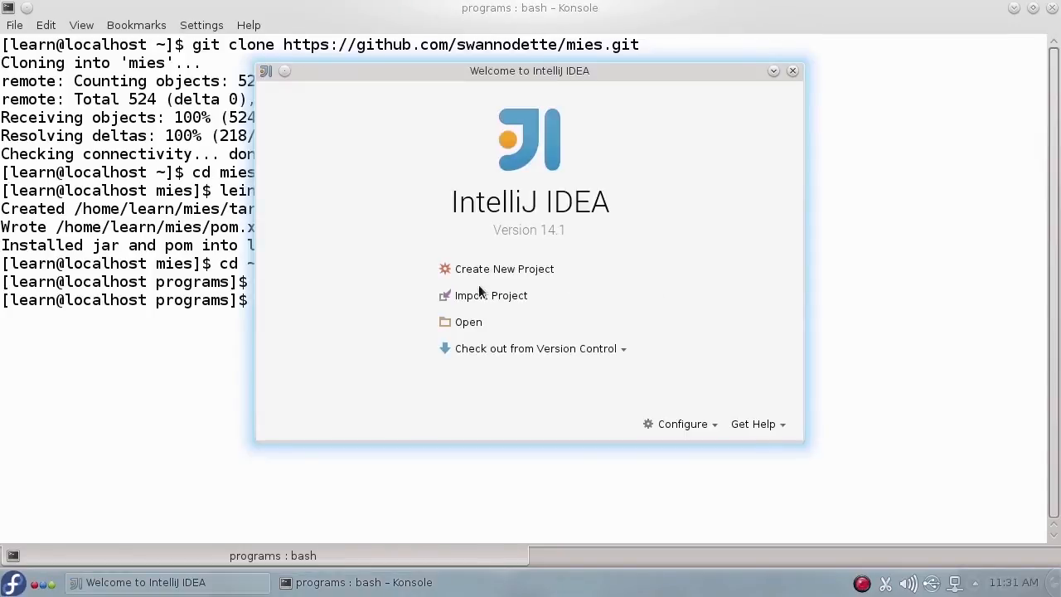
Import ~/programs/testing as a Leiningen project with the Java 1.8 SDK.
{"action": "left_click", "coordinate": [490, 295]}
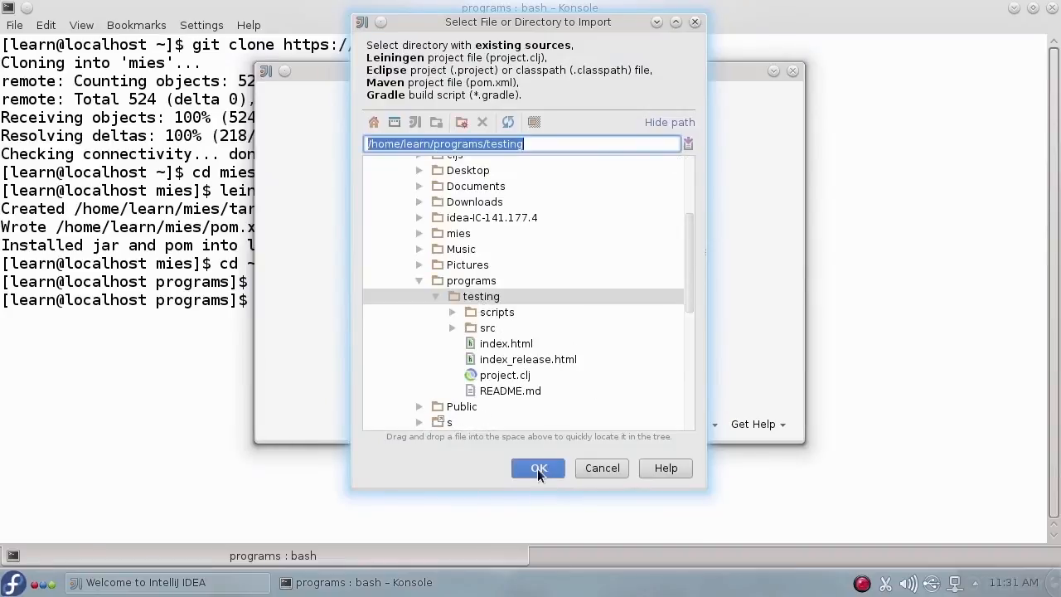
{"action": "left_click", "coordinate": [538, 468]}
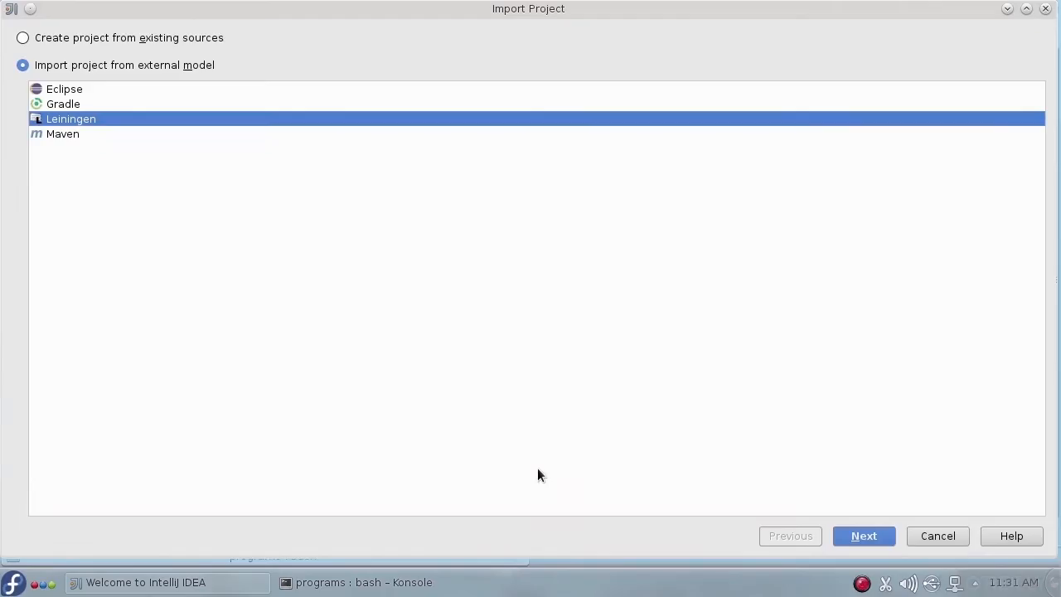
{"action": "mouse_move", "coordinate": [164, 69]}
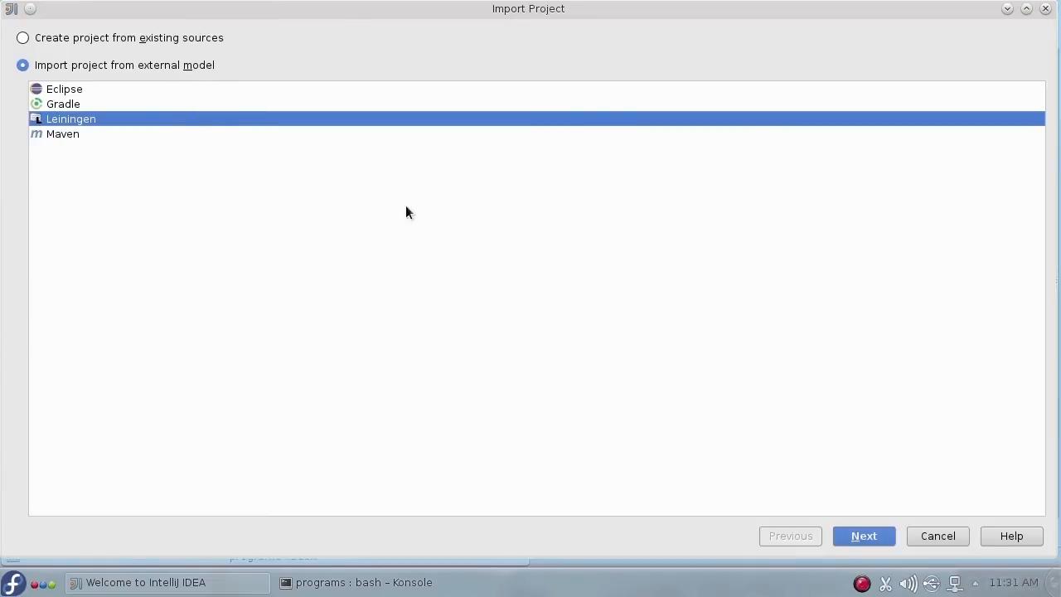
{"action": "left_click", "coordinate": [862, 535]}
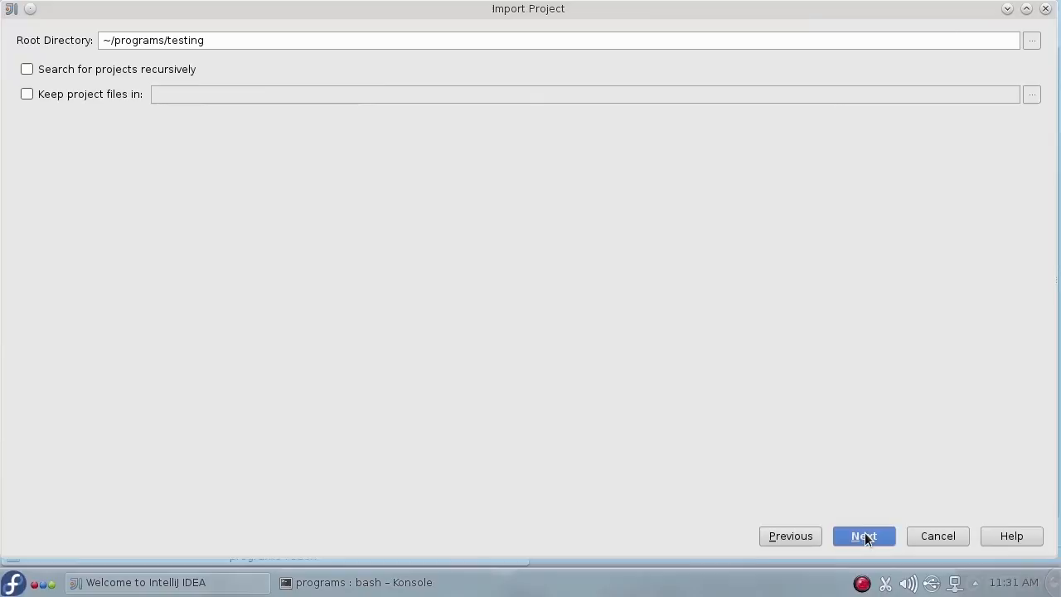
{"action": "left_click", "coordinate": [864, 535]}
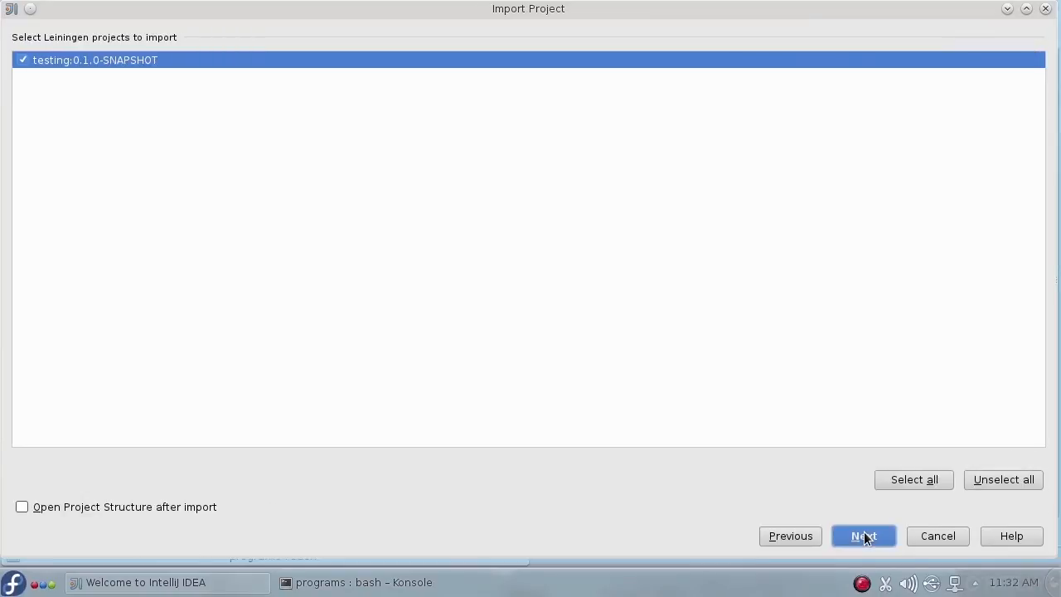
{"action": "left_click", "coordinate": [863, 535]}
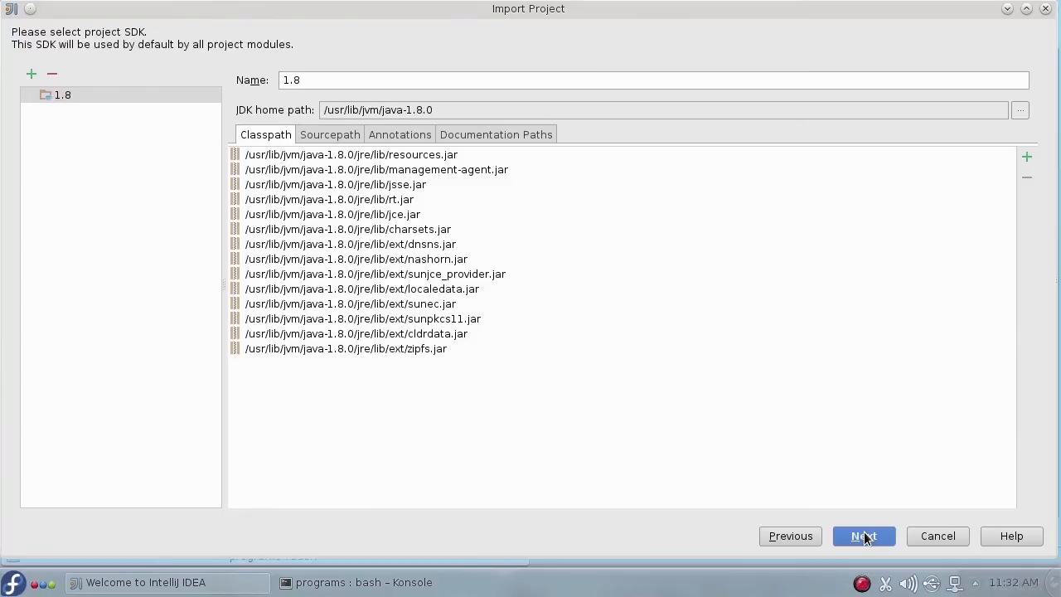
{"action": "left_click", "coordinate": [864, 536]}
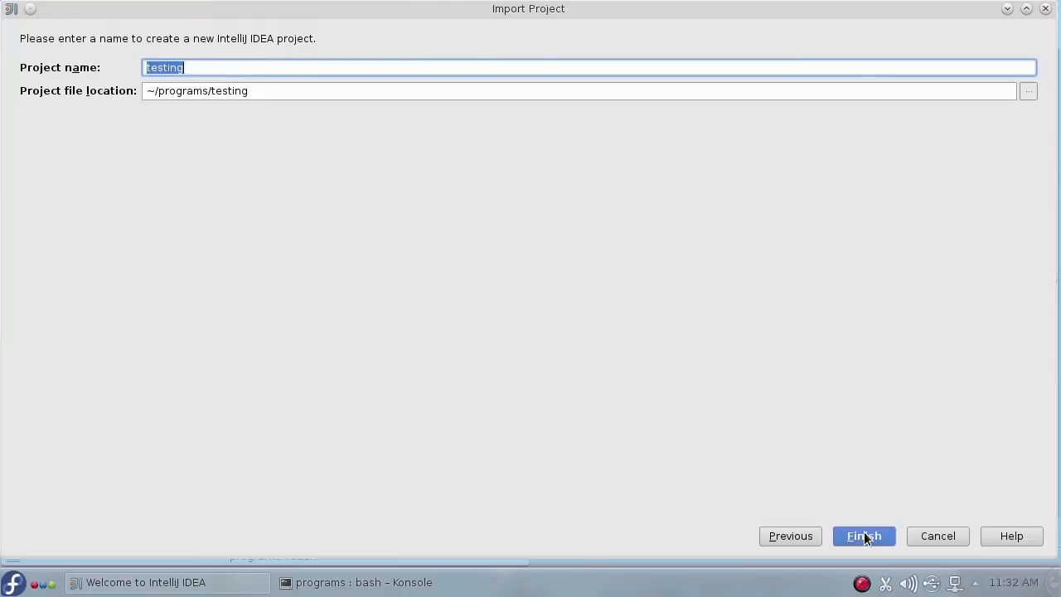
{"action": "left_click", "coordinate": [863, 535]}
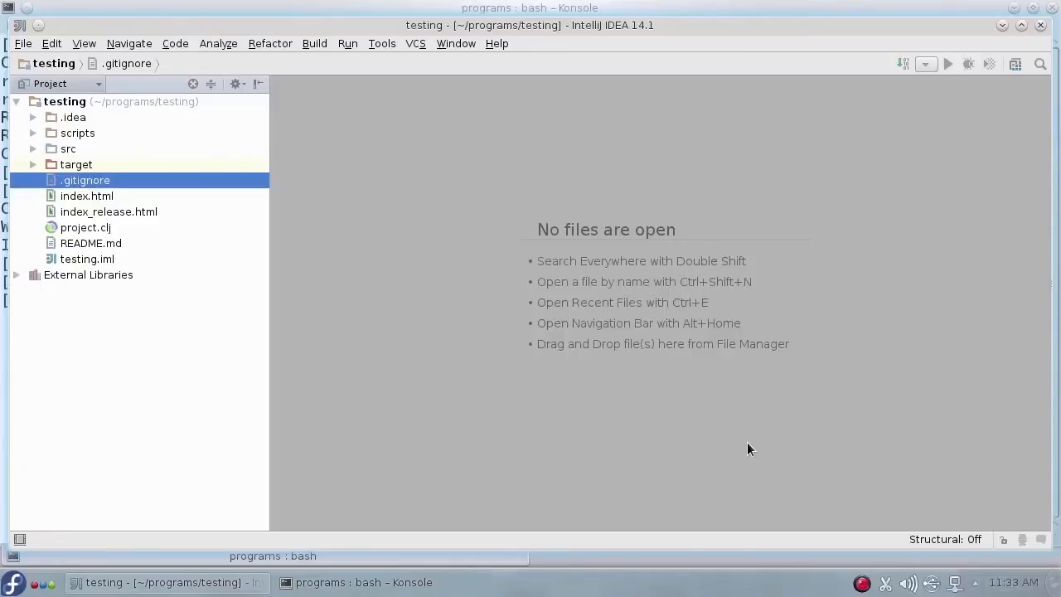
{"action": "left_click", "coordinate": [84, 228]}
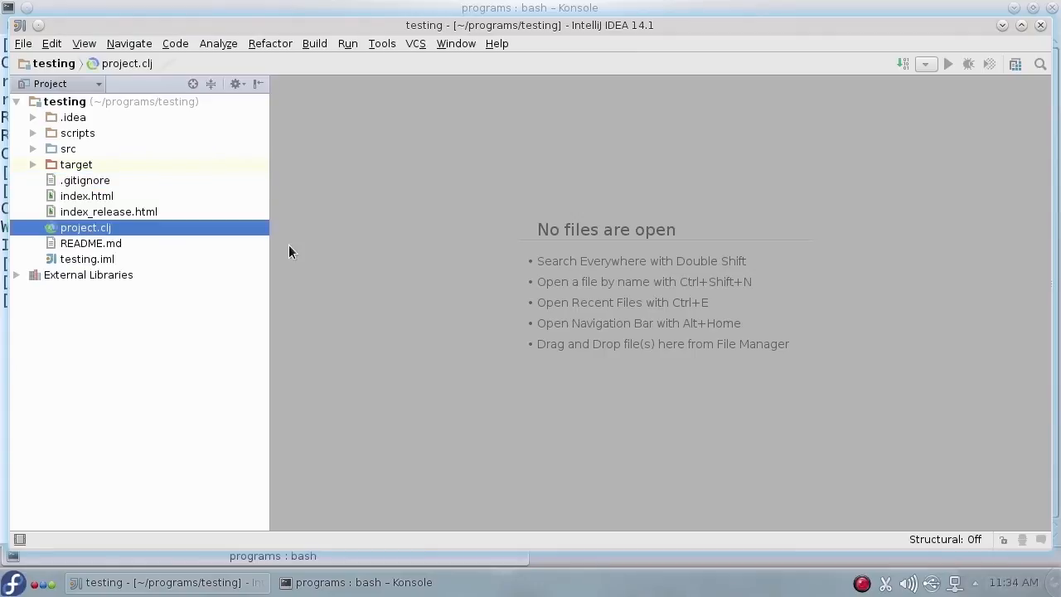
{"action": "double_click", "coordinate": [85, 227]}
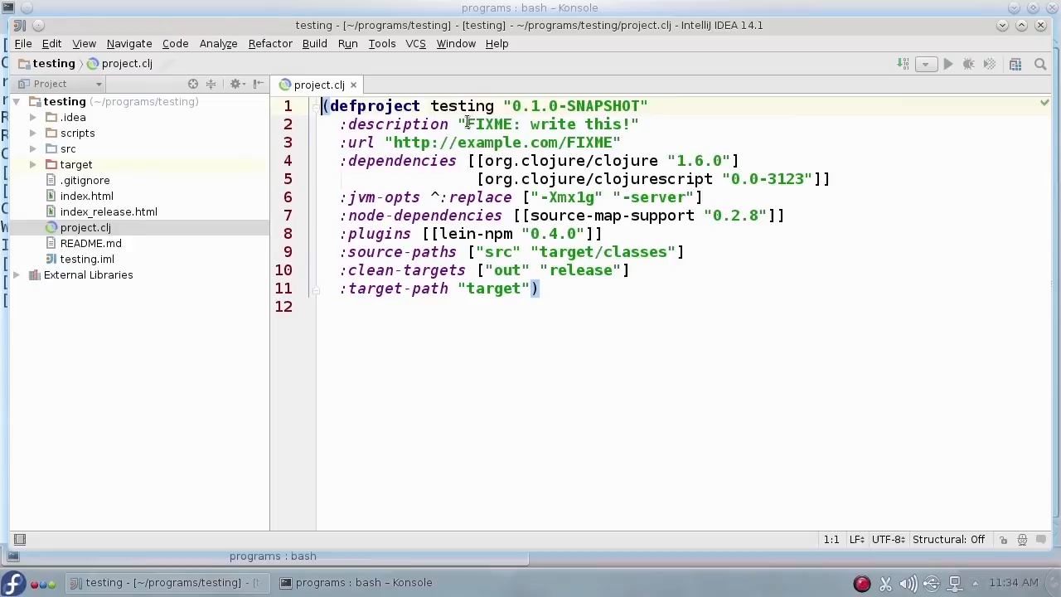
{"action": "type", "text": "Experiment with Clj"}
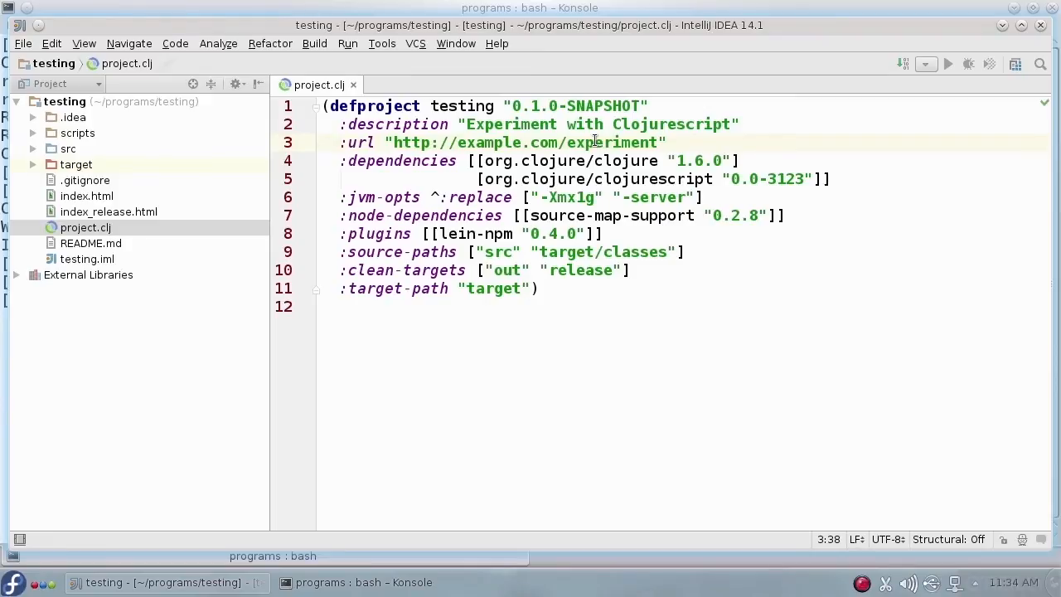
{"action": "mouse_move", "coordinate": [311, 145]}
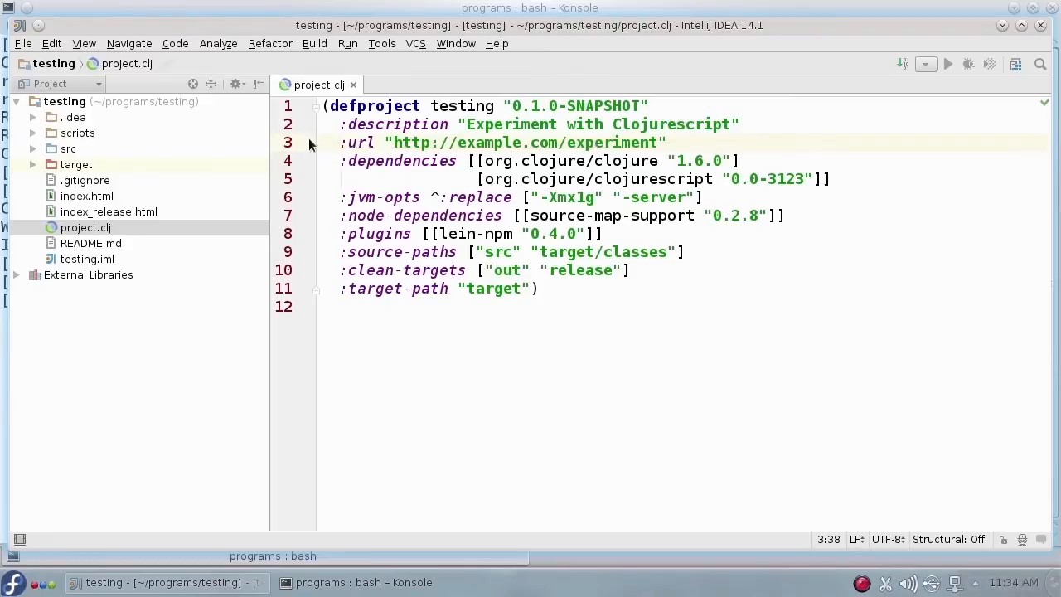
{"action": "left_click_drag", "start_coordinate": [341, 160], "coordinate": [832, 178]}
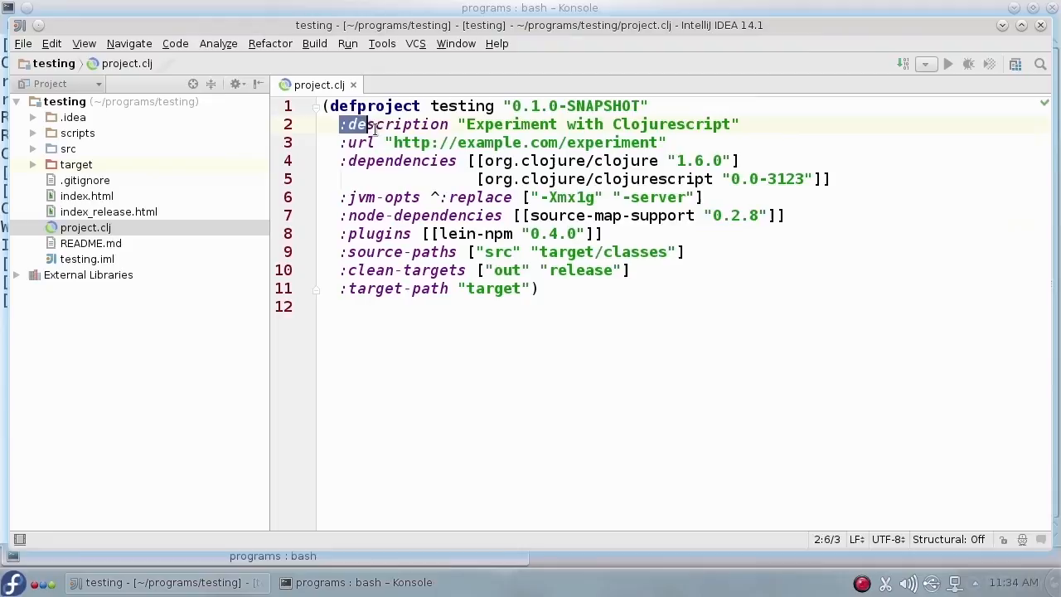
{"action": "double_click", "coordinate": [394, 124]}
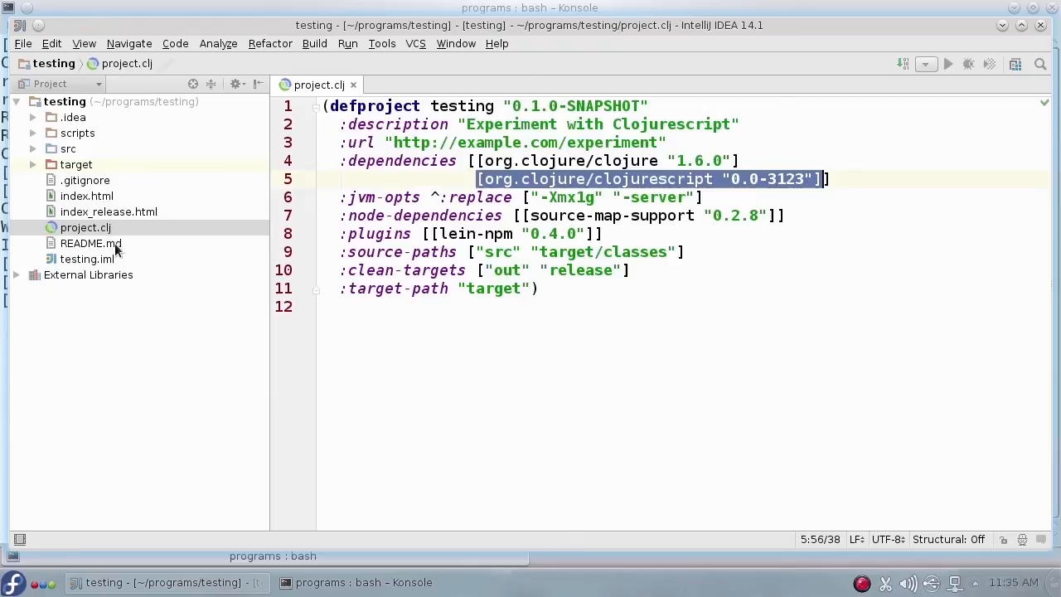
{"action": "left_click", "coordinate": [91, 243]}
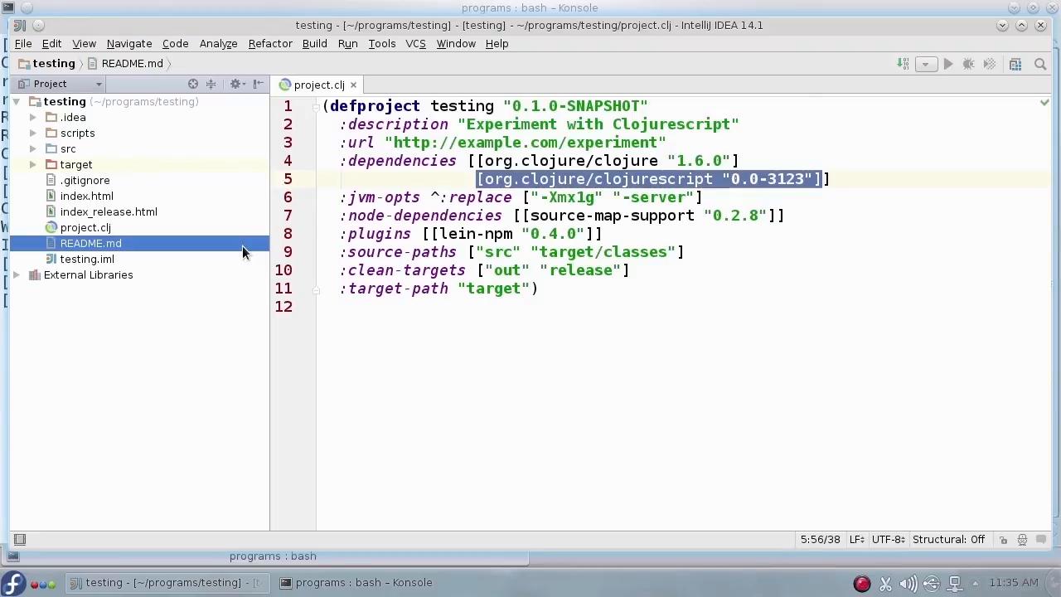
{"action": "mouse_move", "coordinate": [174, 228]}
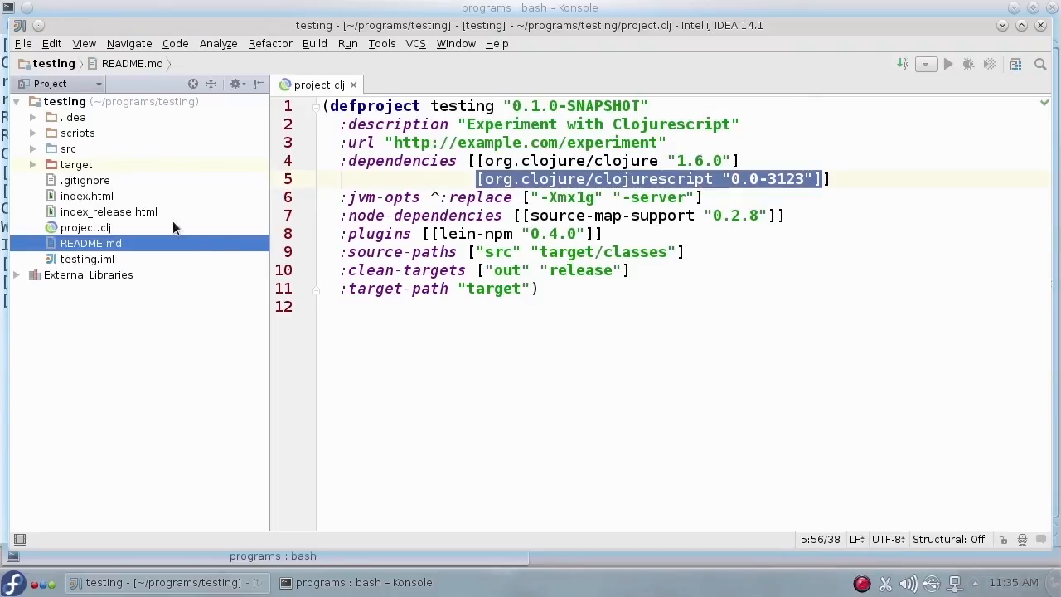
Open index.html and src/testing/core.cljs in the editor.
{"action": "double_click", "coordinate": [87, 196]}
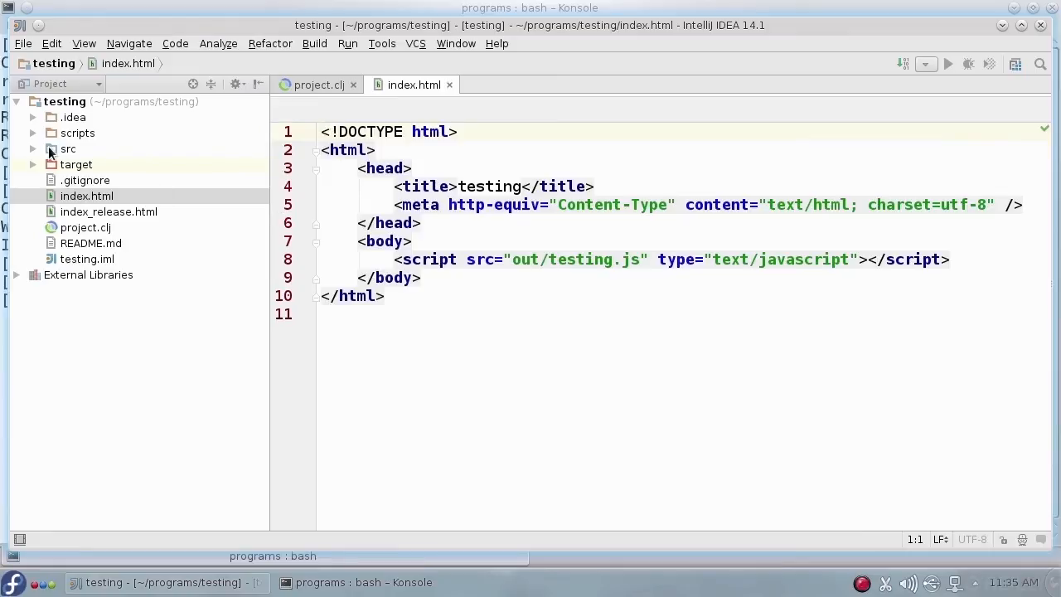
{"action": "left_click", "coordinate": [50, 148]}
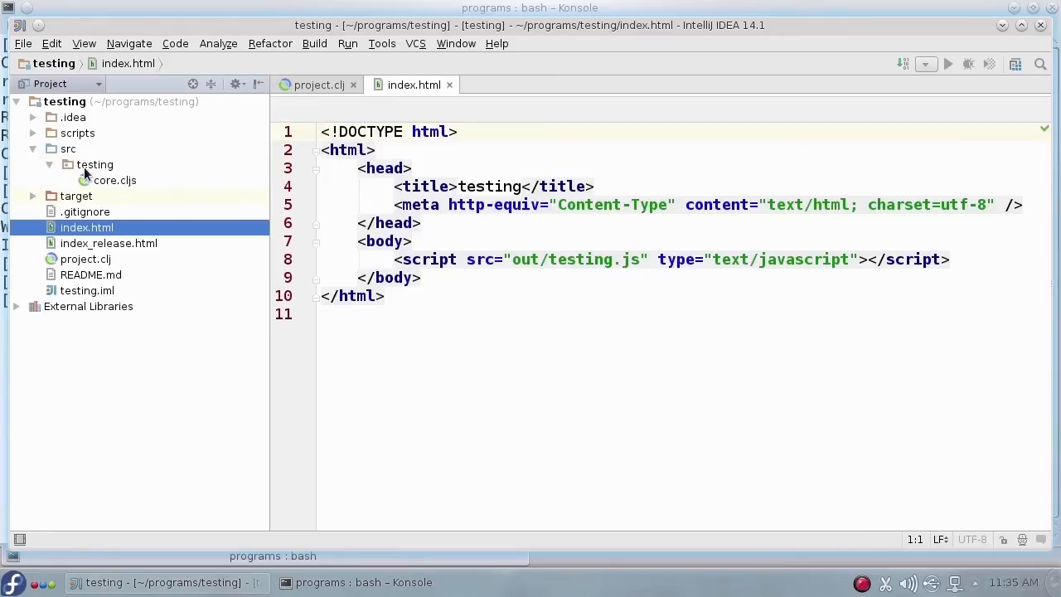
{"action": "mouse_move", "coordinate": [121, 186]}
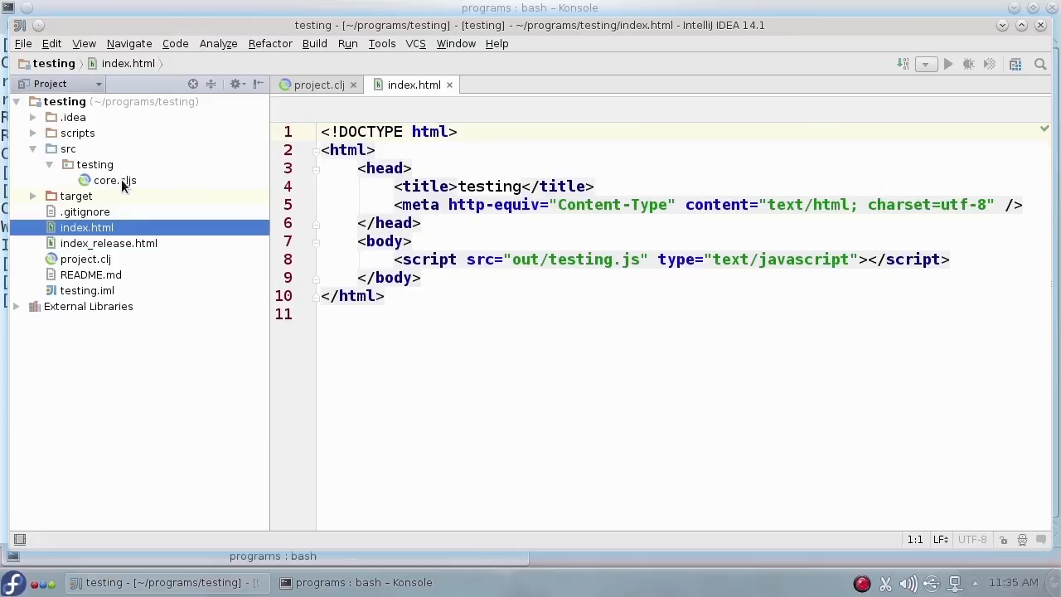
{"action": "double_click", "coordinate": [114, 180]}
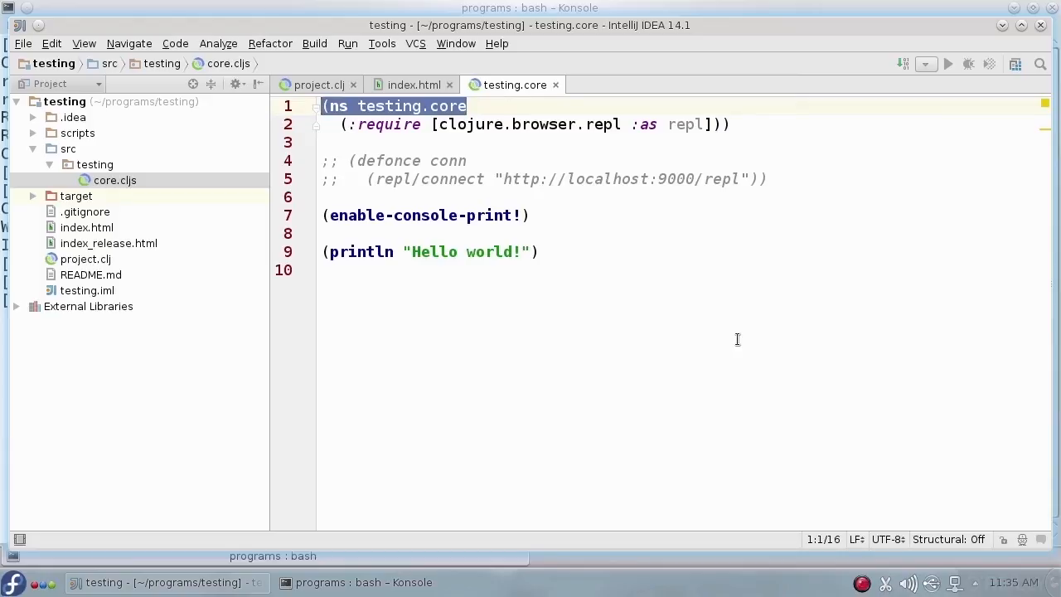
Uncomment the defonce conn localhost:9000/repl lines in core.cljs, then return to project.clj.
{"action": "left_click", "coordinate": [422, 160]}
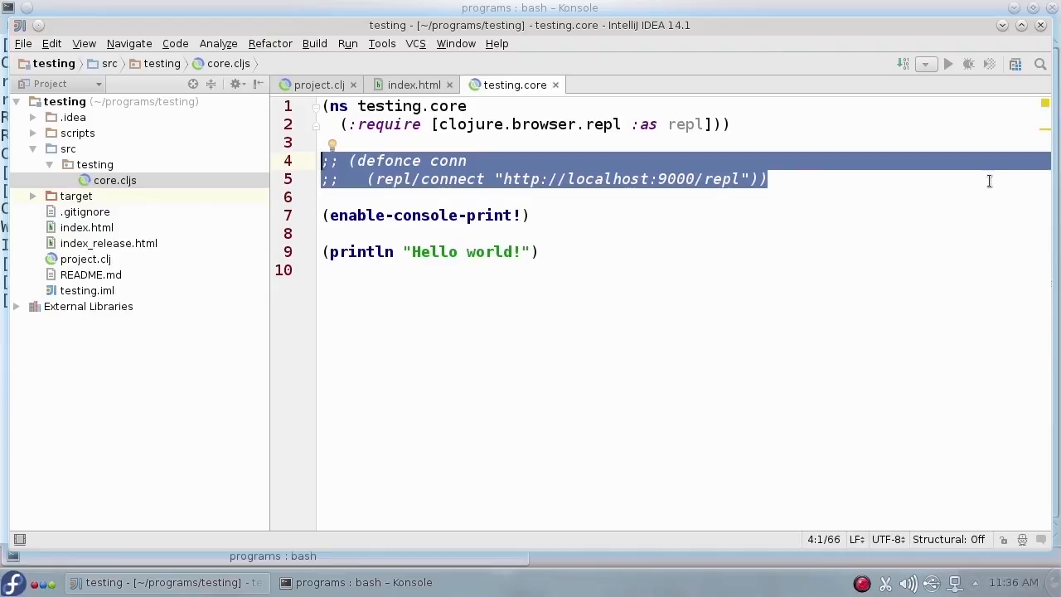
{"action": "mouse_move", "coordinate": [685, 199]}
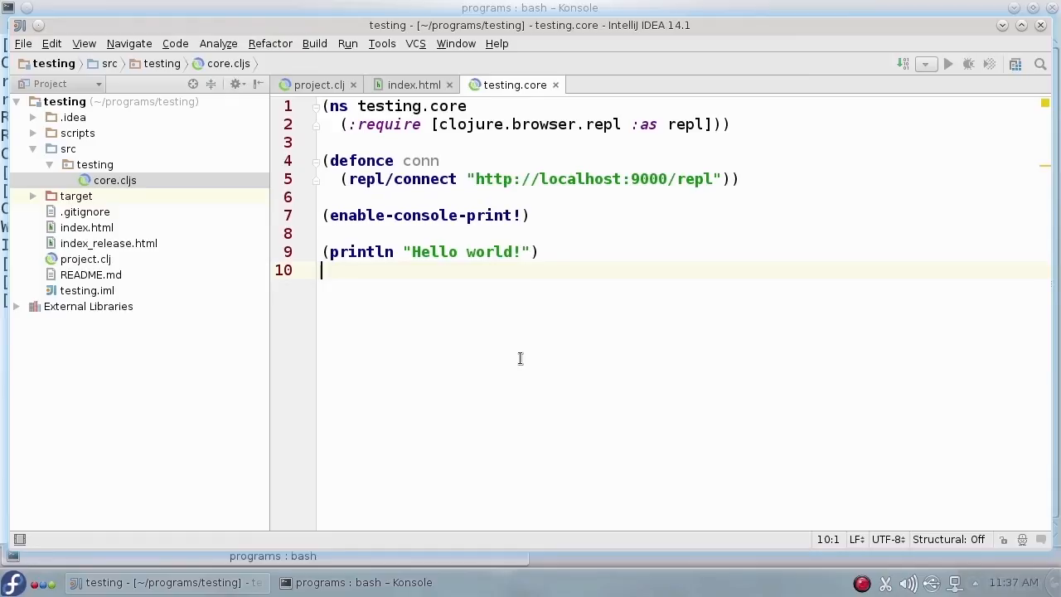
{"action": "left_click", "coordinate": [319, 84]}
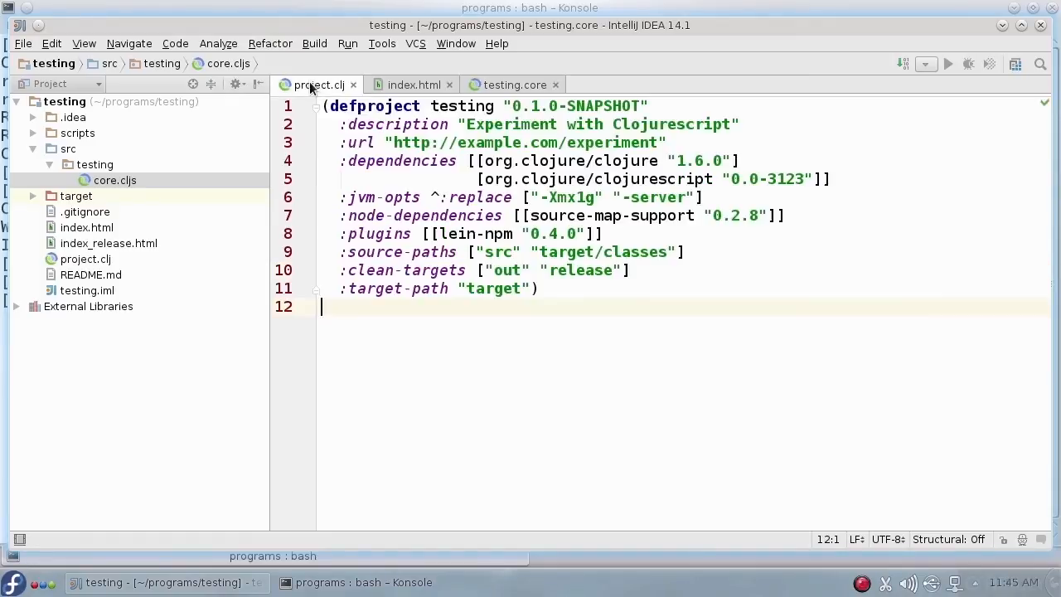
{"action": "left_click", "coordinate": [319, 85]}
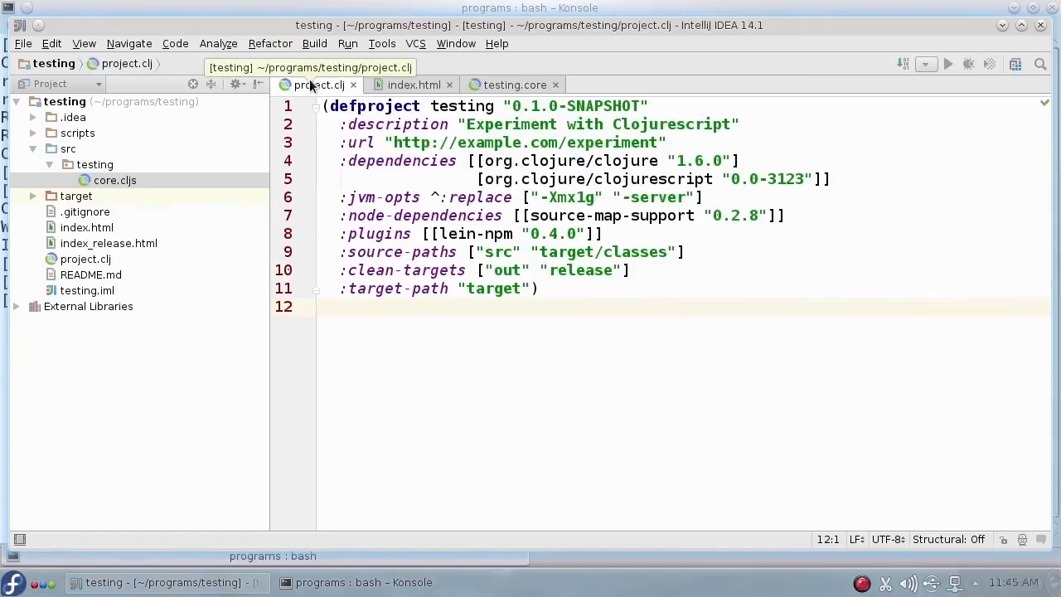